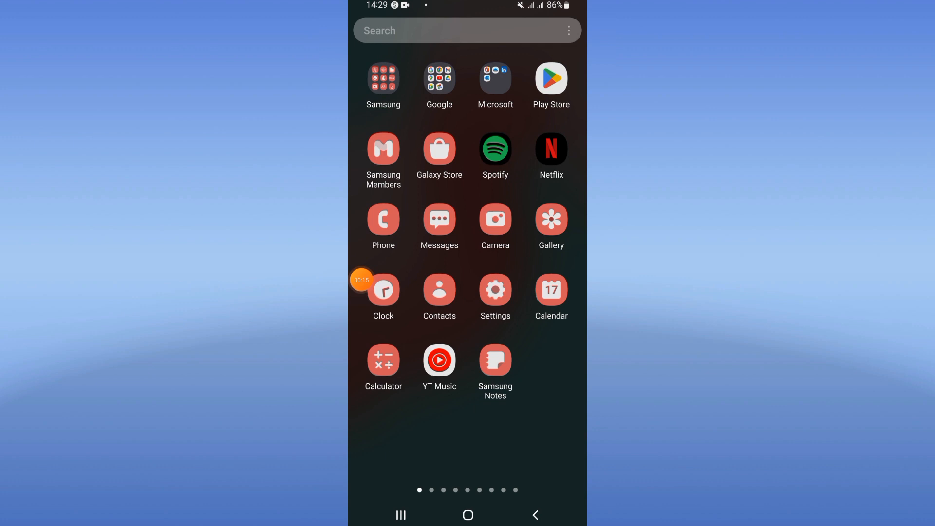
# Search 'fac' in Settings' Apps list, open Facebook, and scroll its App info to Storage
pyautogui.click(494, 290)
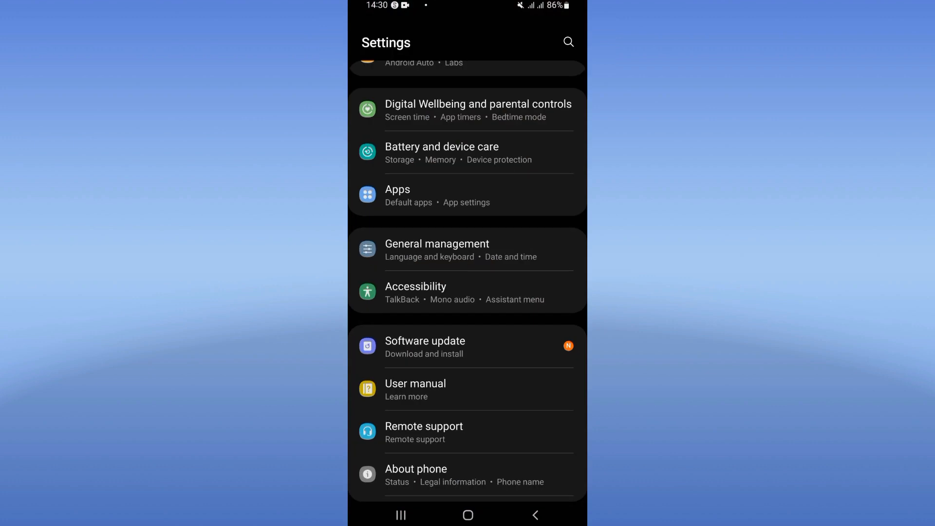
pyautogui.click(397, 195)
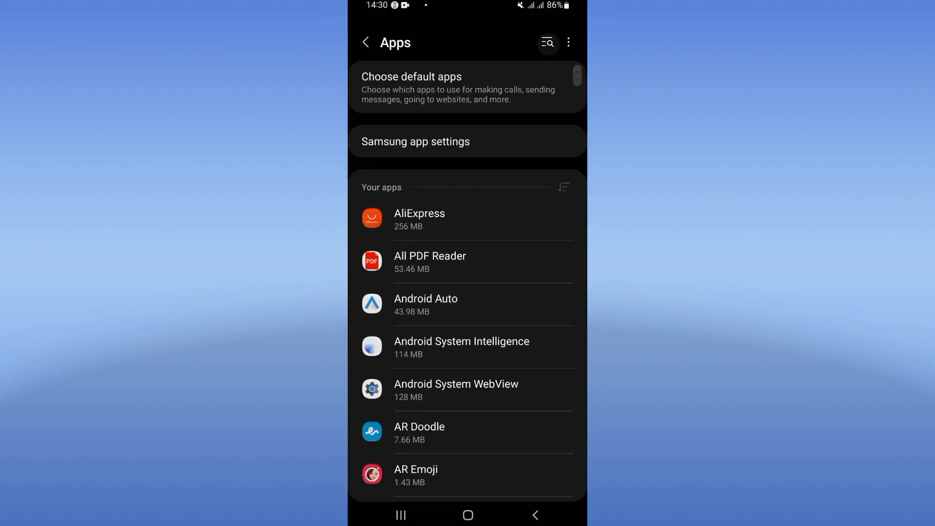
pyautogui.write('fac')
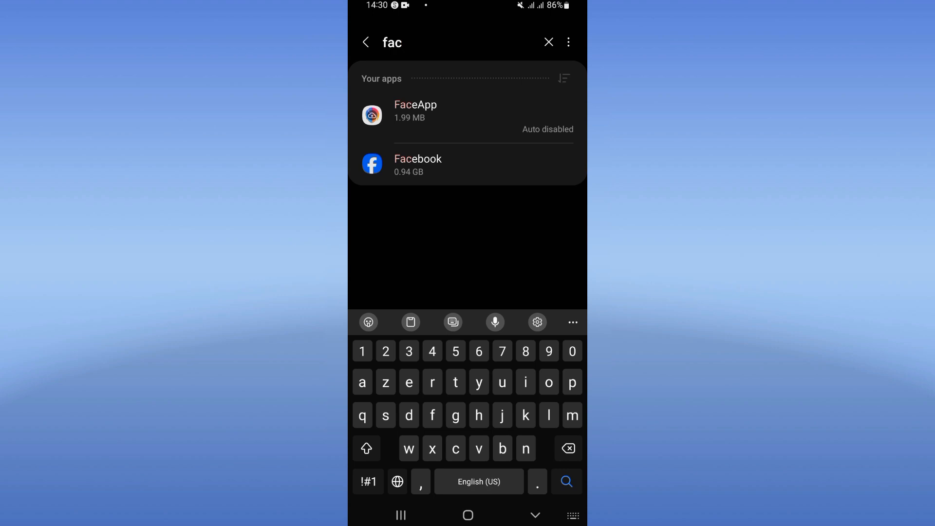
pyautogui.click(418, 165)
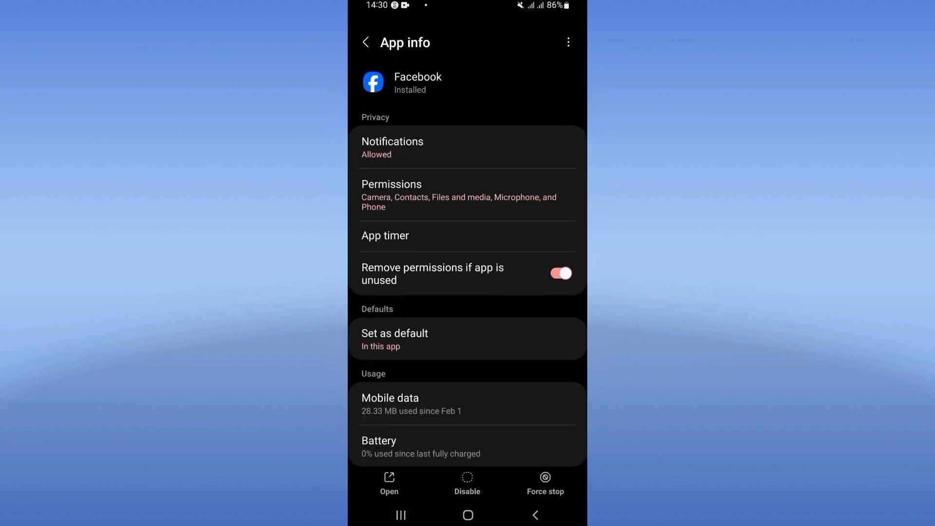
pyautogui.scroll(-3)
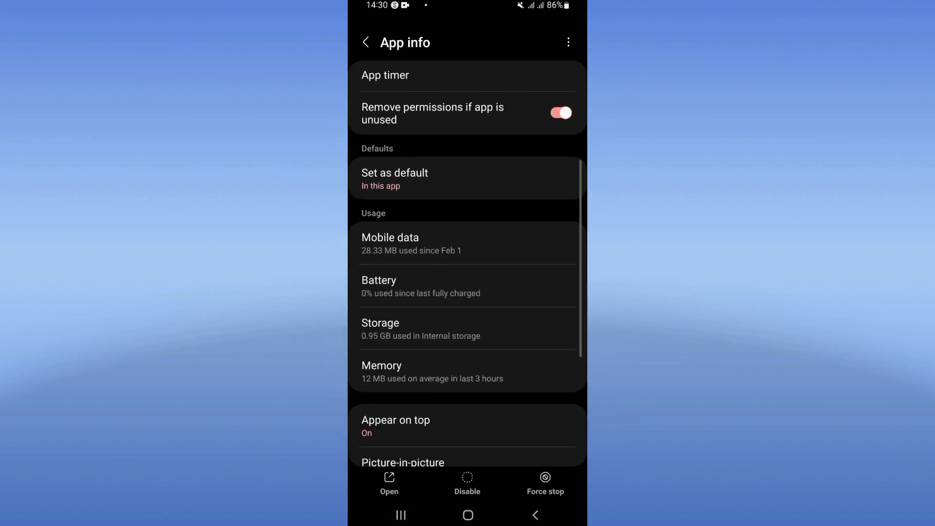